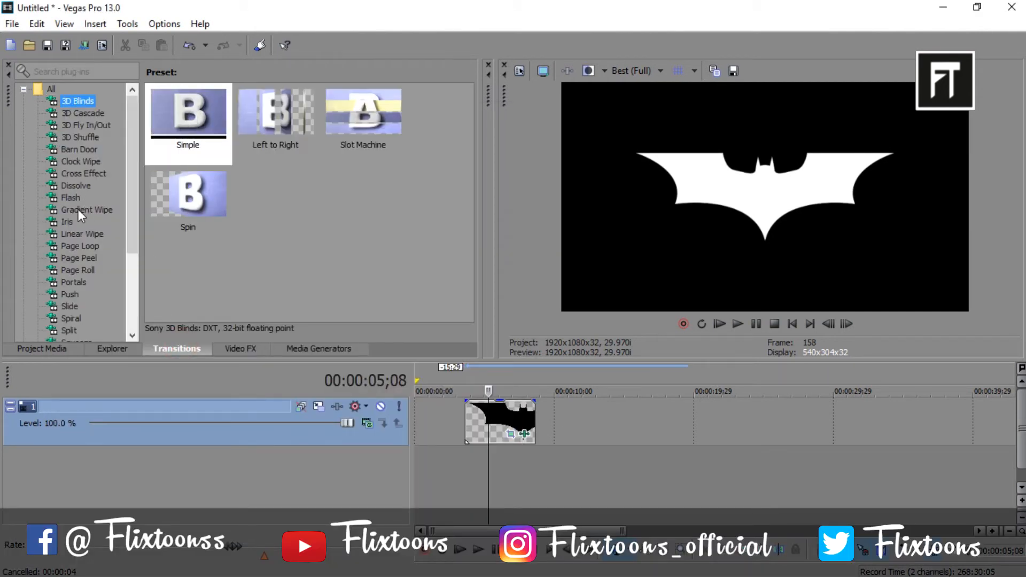
Apply the Nebulous Gradient Wipe preset to the Batman clip and enable Vertical Mirror on its map
left_click(86, 210)
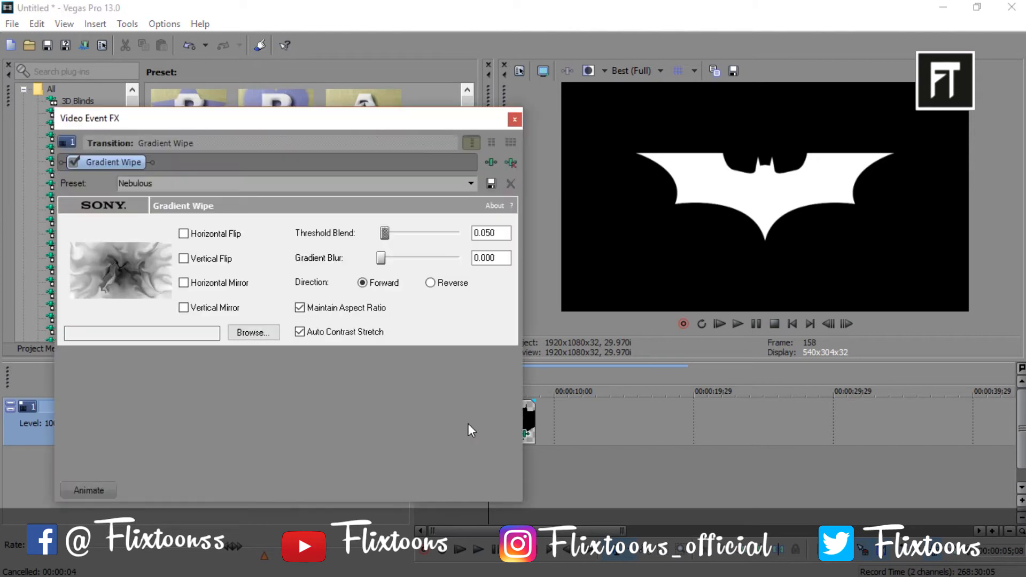
left_click(515, 118)
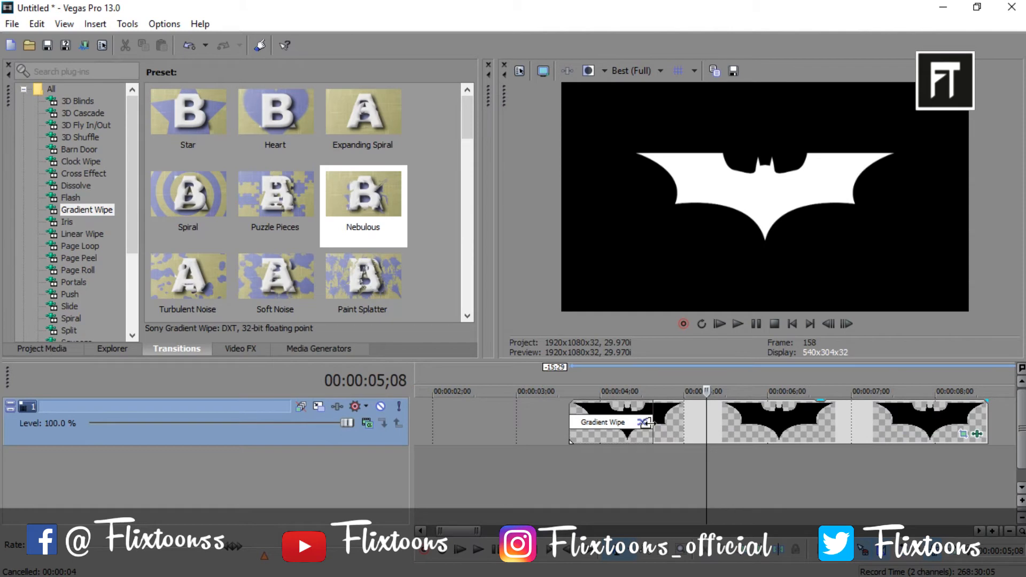
left_click(687, 422)
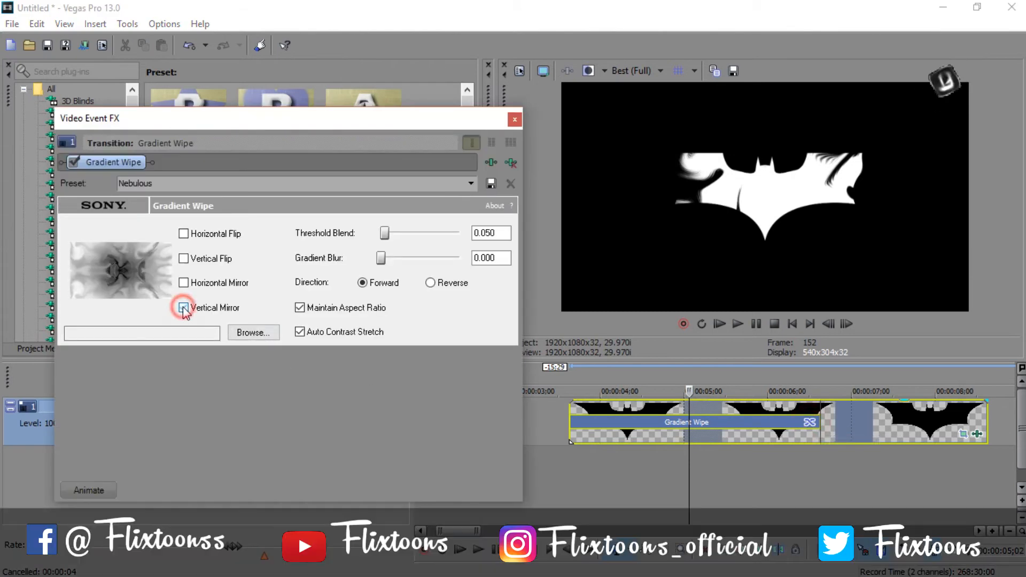
left_click(184, 282)
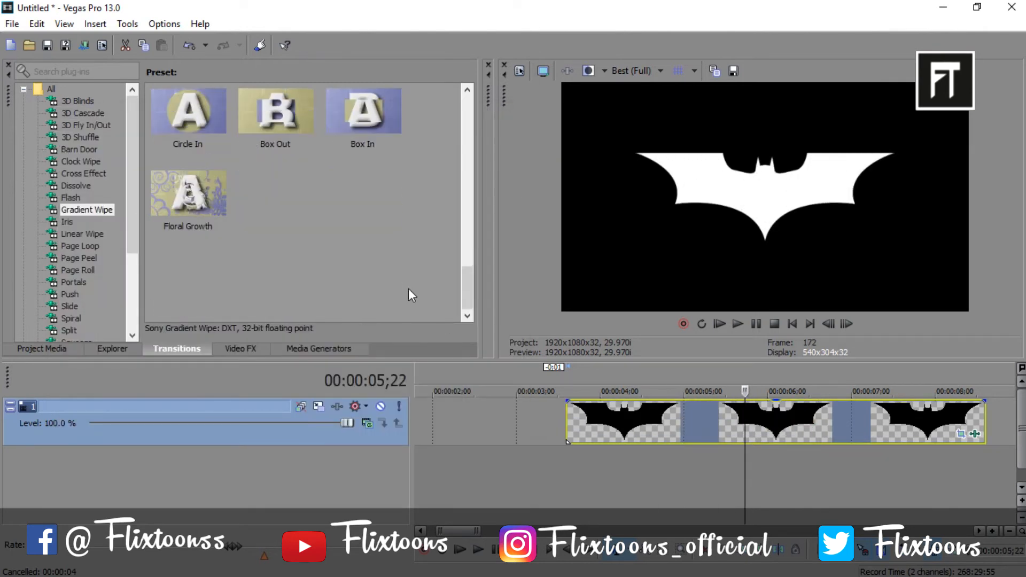
Apply the Floral Growth Gradient Wipe preset to the start of the Batman clip
left_click(188, 193)
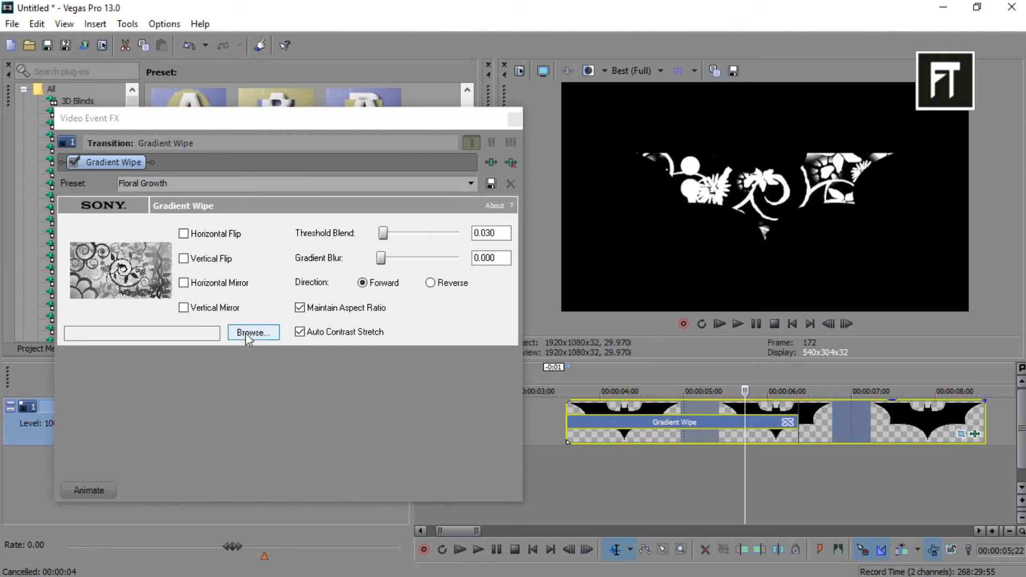
Browse the wallpaper folder, preview the galaxy image and load it as the gradient map
left_click(252, 333)
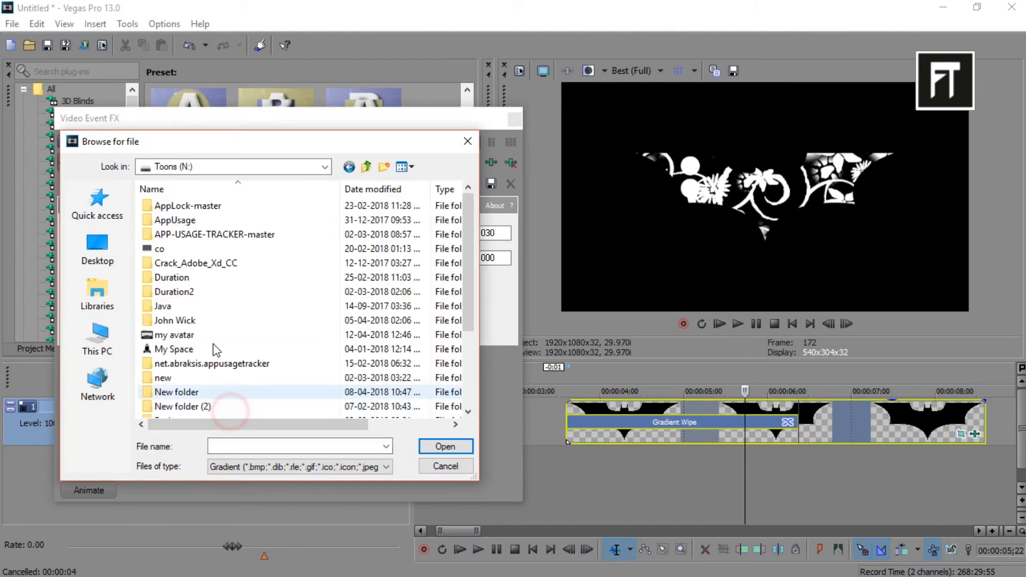
right_click(237, 226)
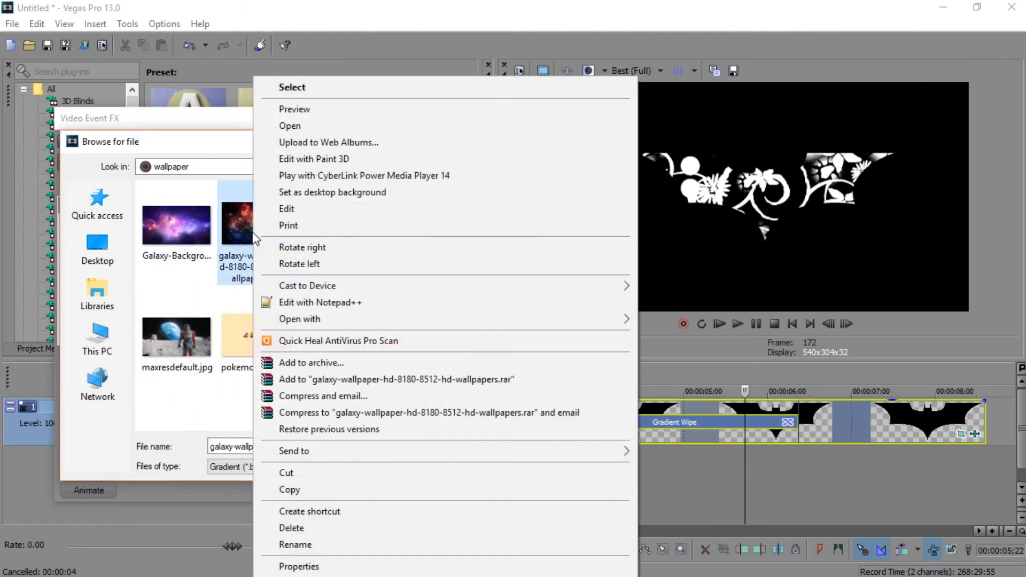
left_click(295, 109)
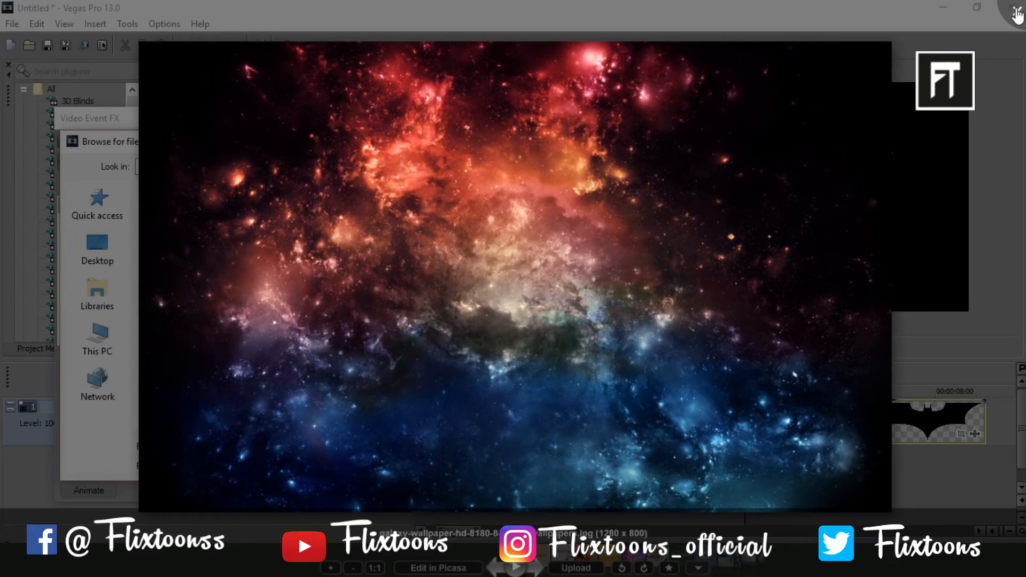
left_click(256, 222)
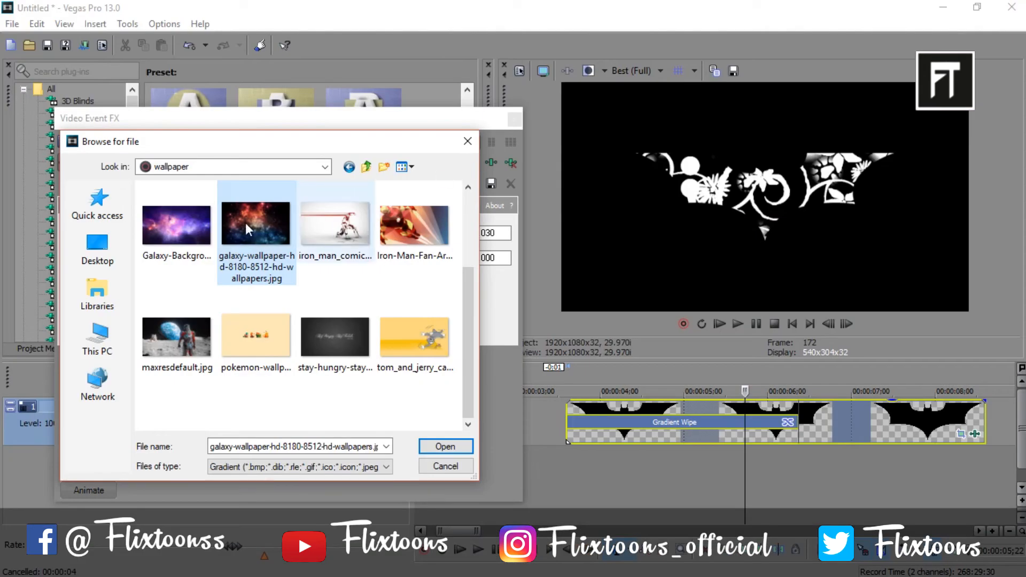
left_click(444, 447)
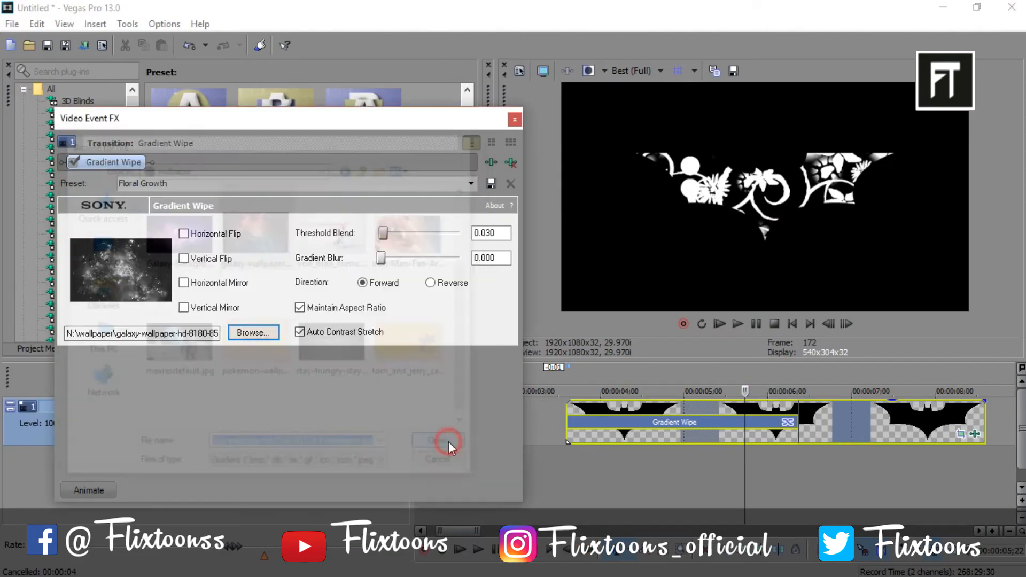
left_click(431, 441)
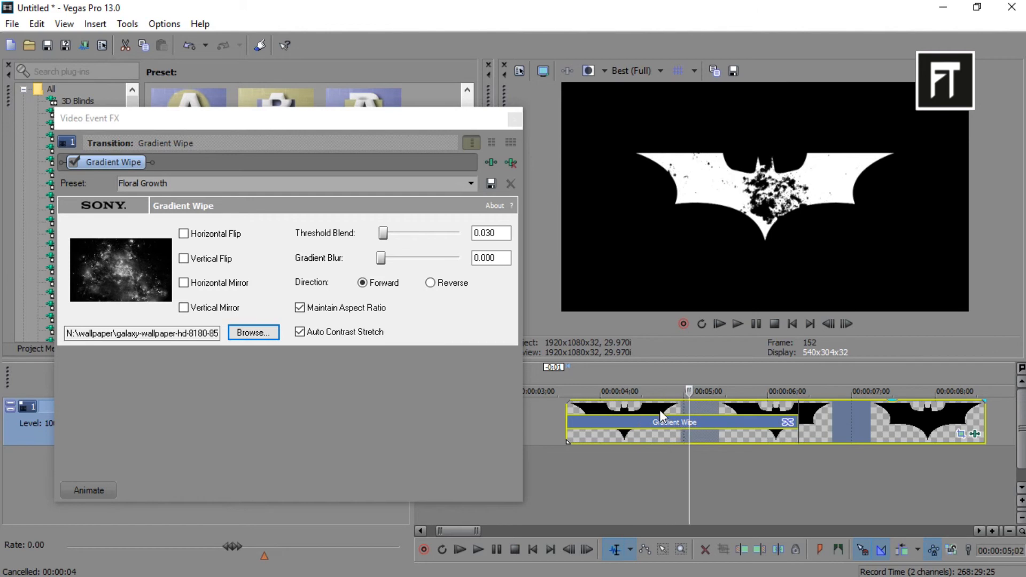
Replace the map with Galaxy-Background.jpg and close the wipe settings
left_click(253, 332)
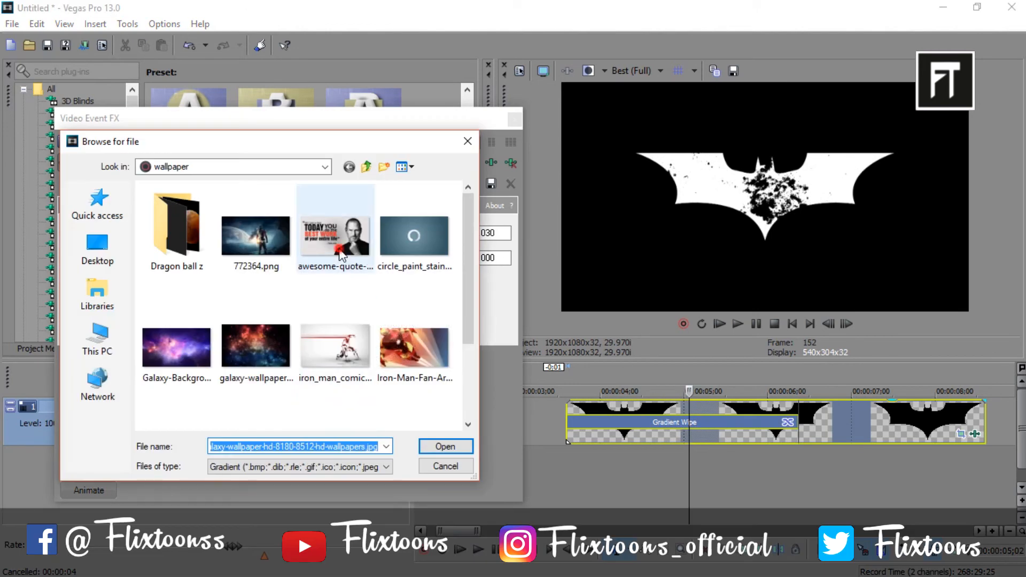
left_click(175, 345)
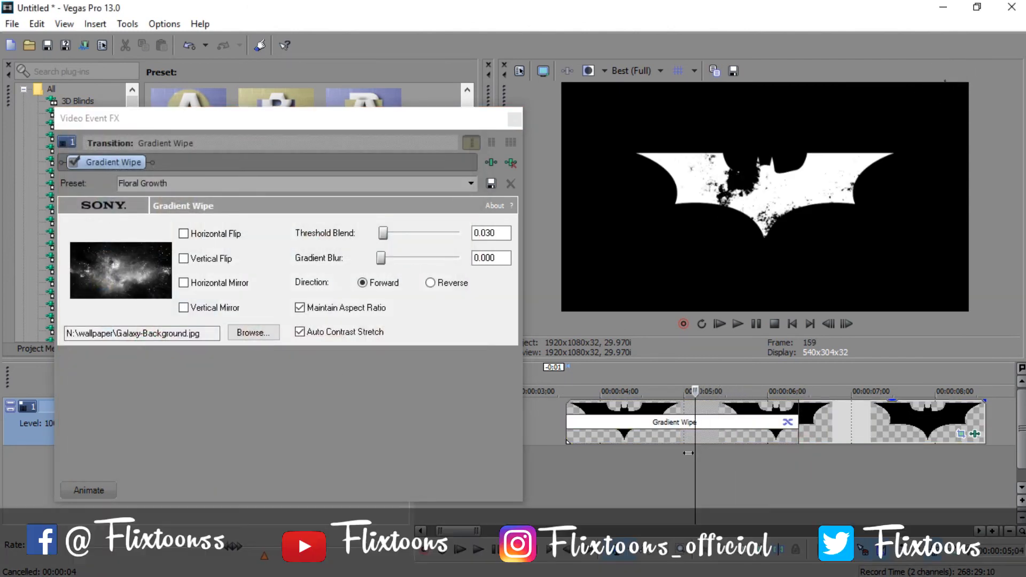
left_click(736, 322)
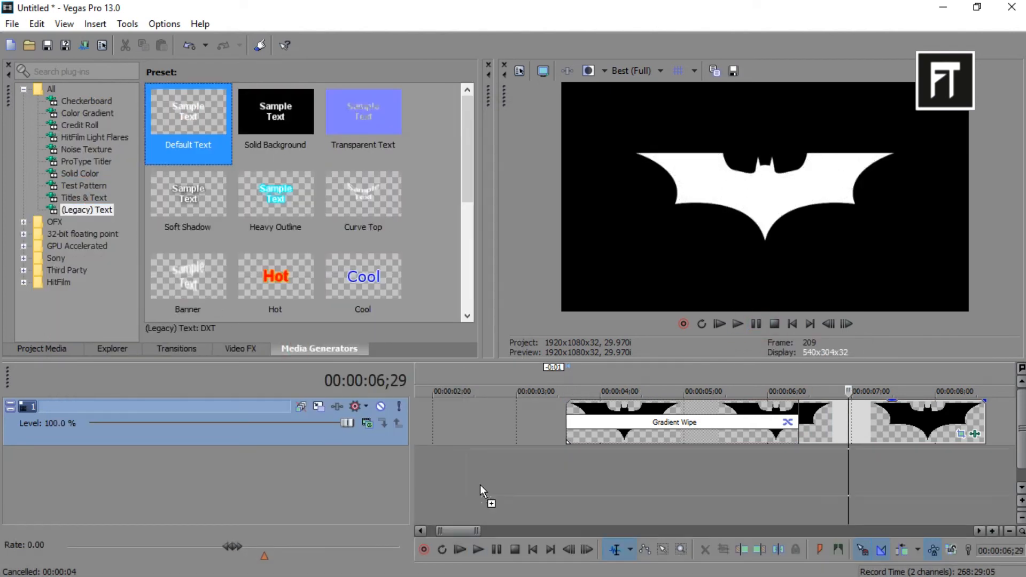
Add a (Legacy) Text clip on a second track reading 'Flixtoons'
double_click(188, 109)
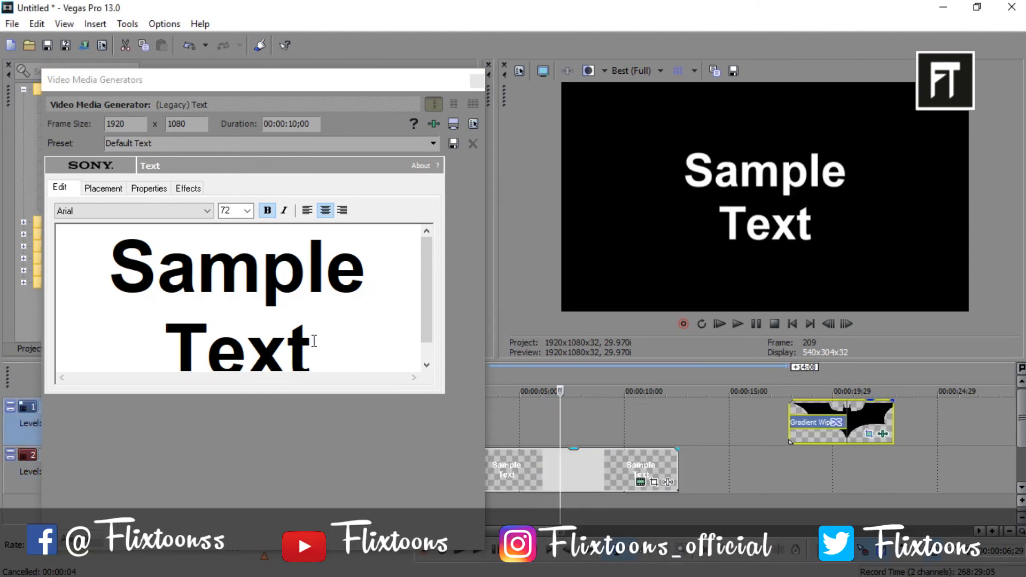
double_click(247, 267)
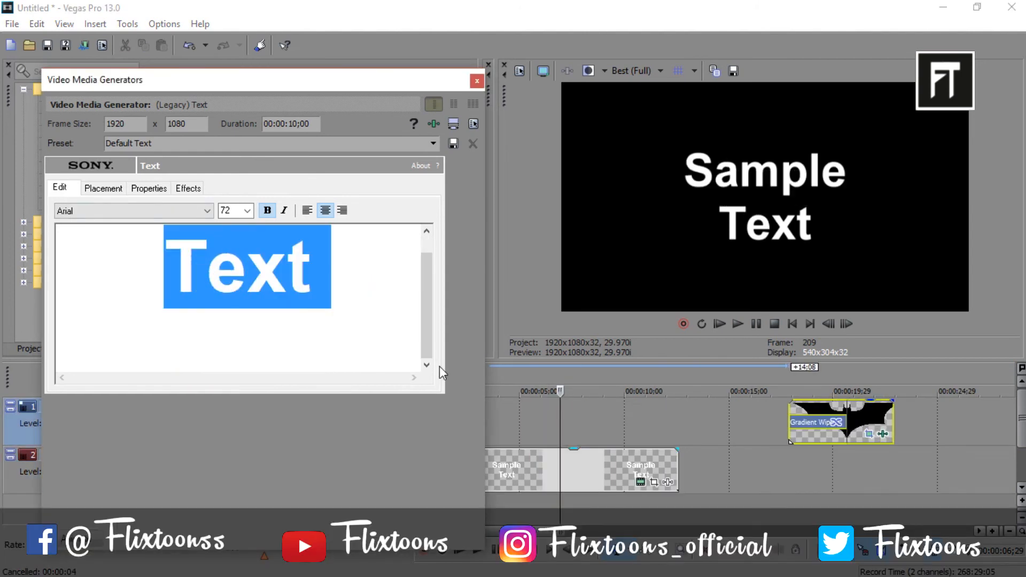
type("Flixto")
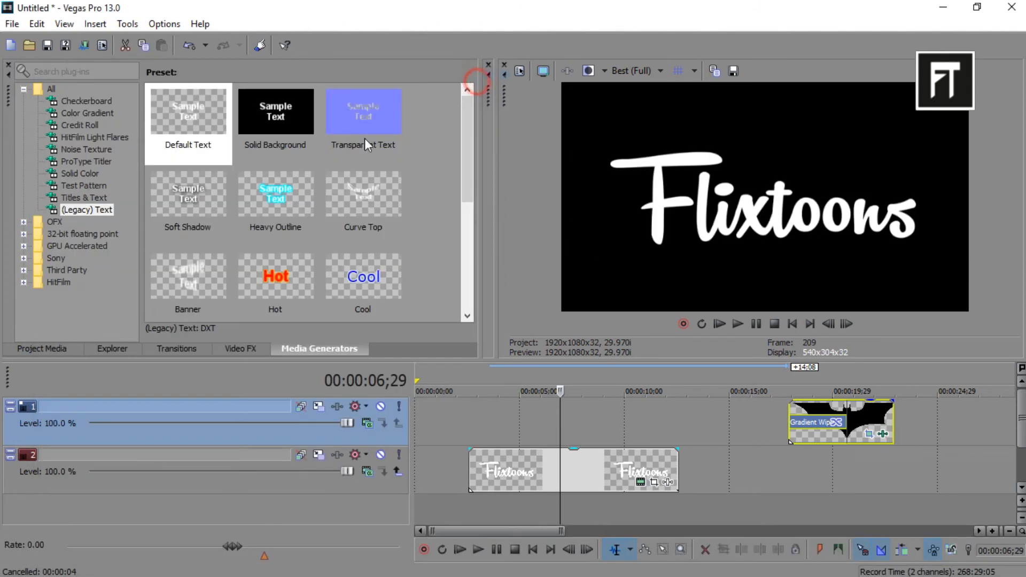
left_click(177, 348)
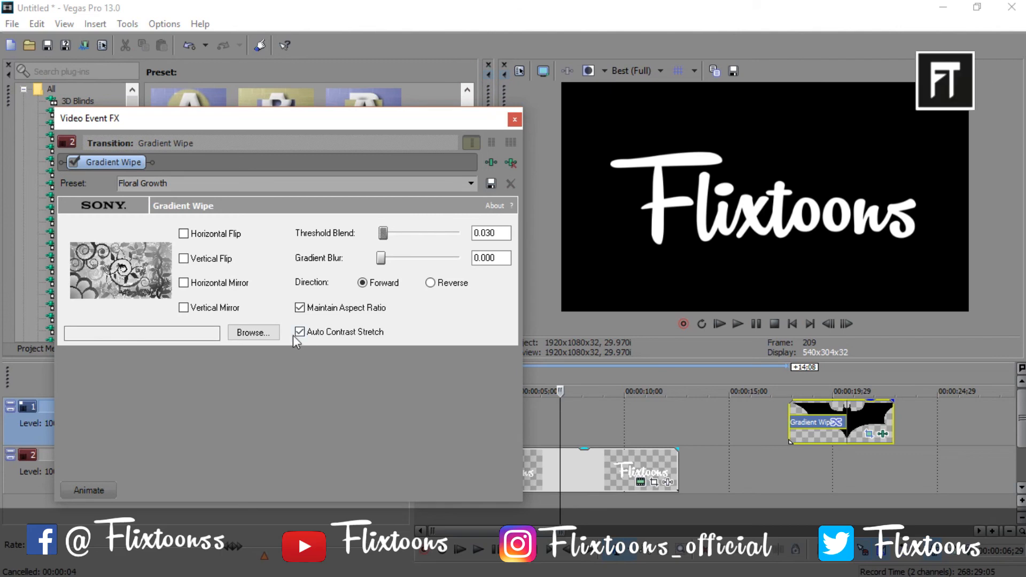
Load the galaxy wallpaper as the Flixtoons clip's Gradient Wipe map and close the settings
left_click(252, 333)
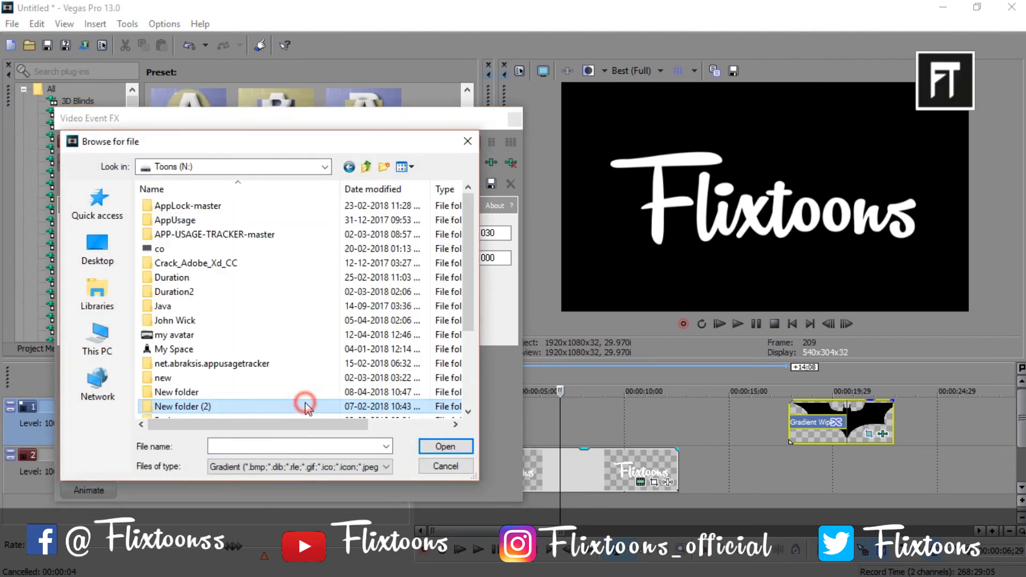
left_click(444, 447)
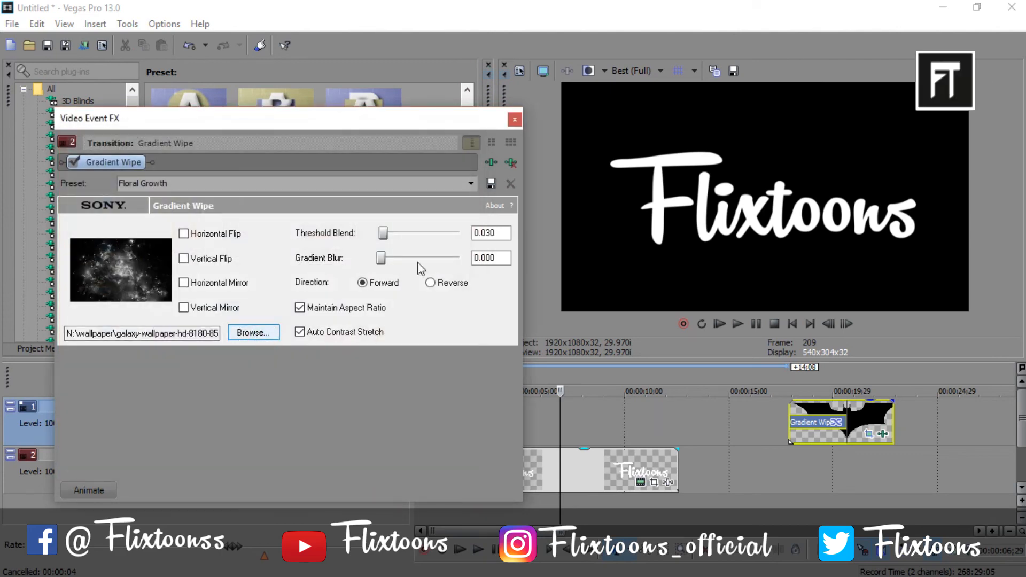
left_click(514, 119)
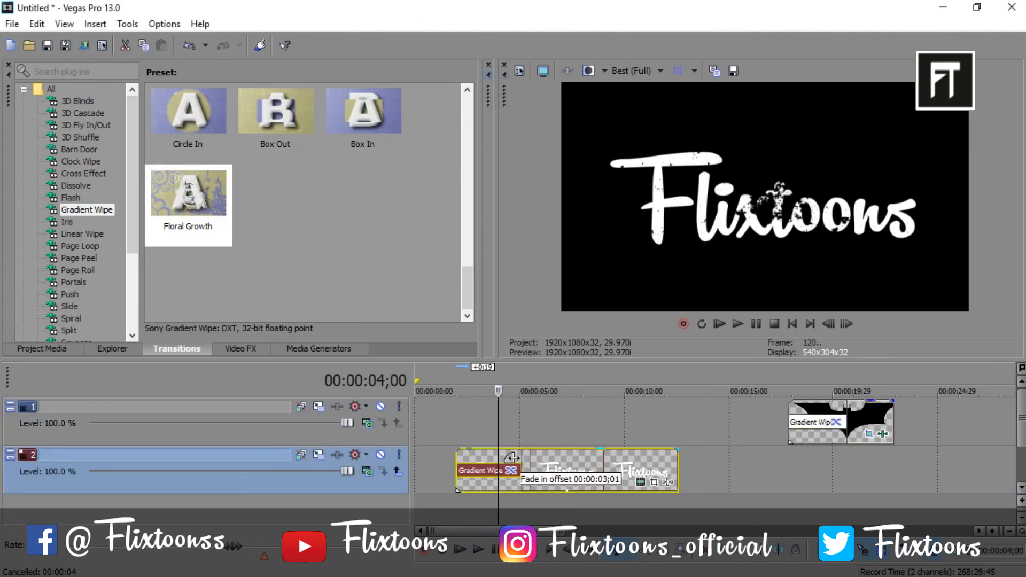
Stretch the Flixtoons fade-in wipe to about five seconds and preview from the Batman clip's start
left_click_drag(514, 457, 570, 456)
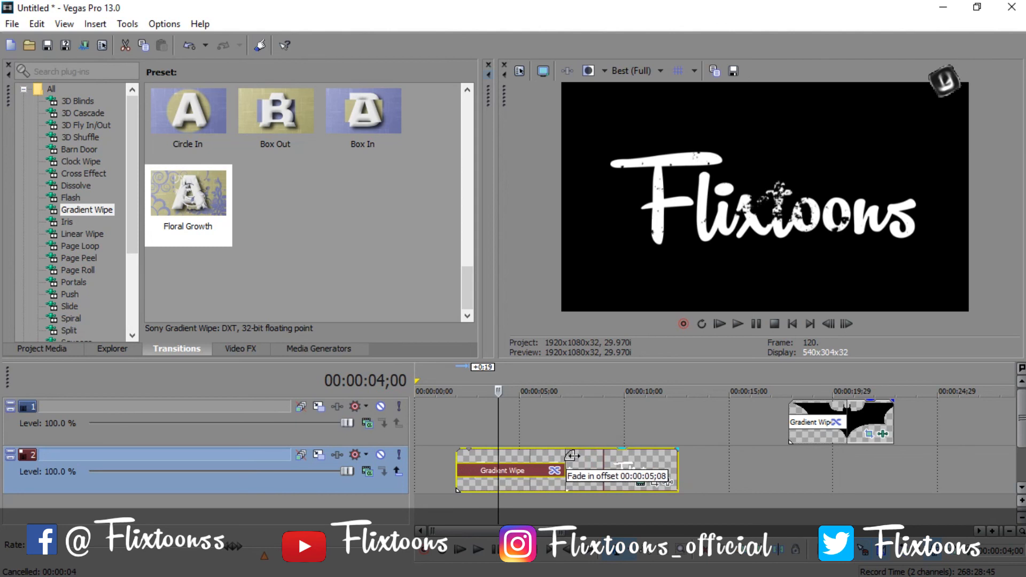
left_click_drag(573, 456, 540, 455)
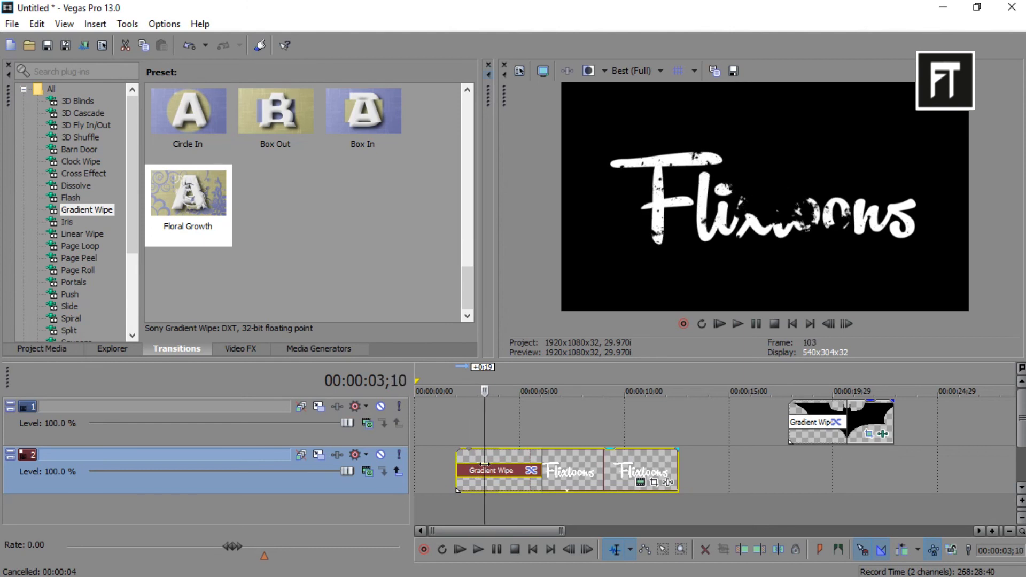
left_click(789, 391)
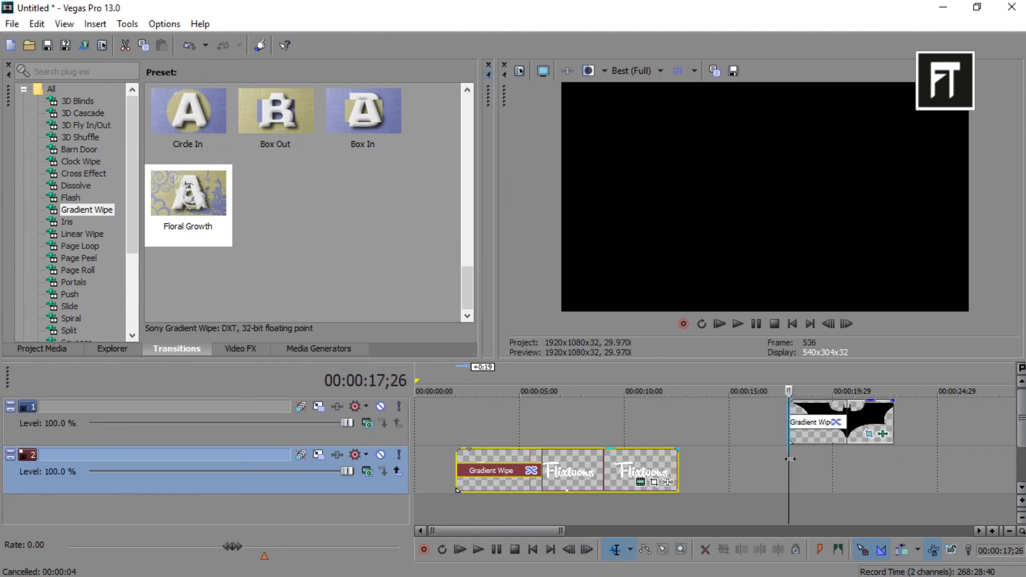